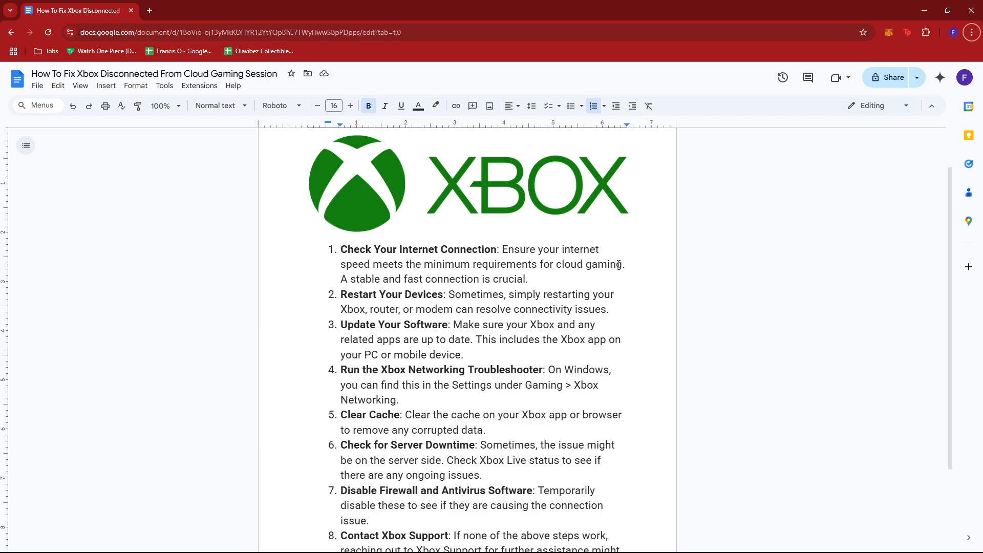
mouse_move(625, 290)
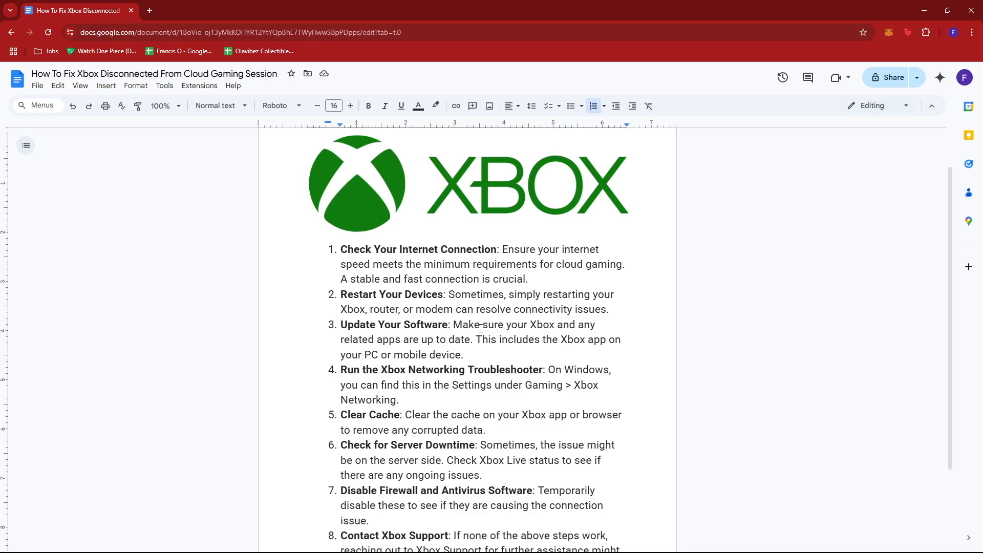
mouse_move(566, 345)
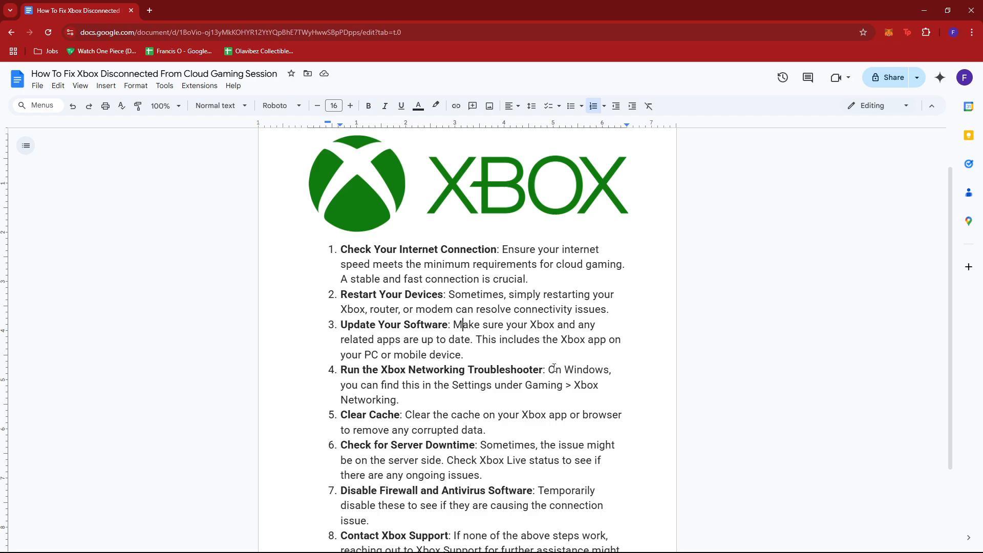
scroll("down", 3)
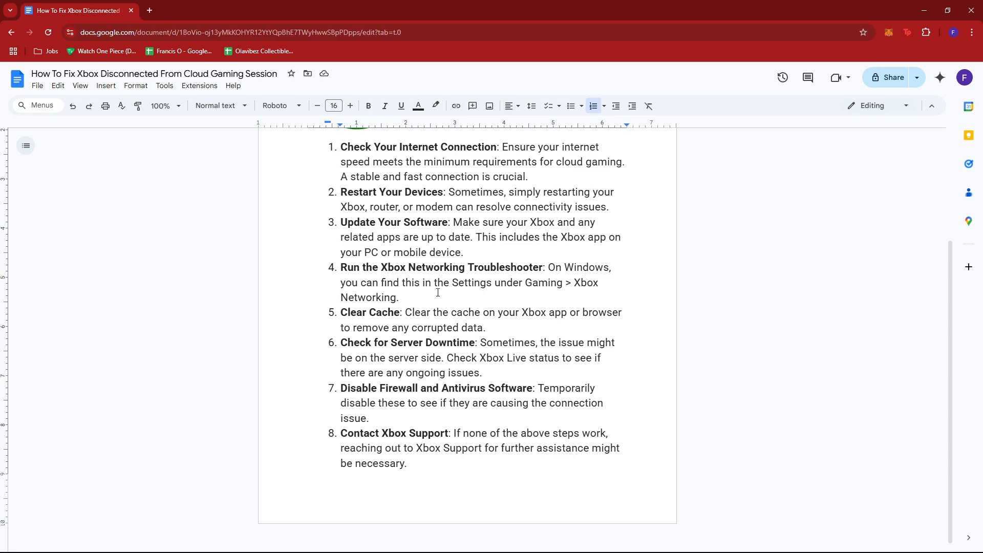
mouse_move(590, 293)
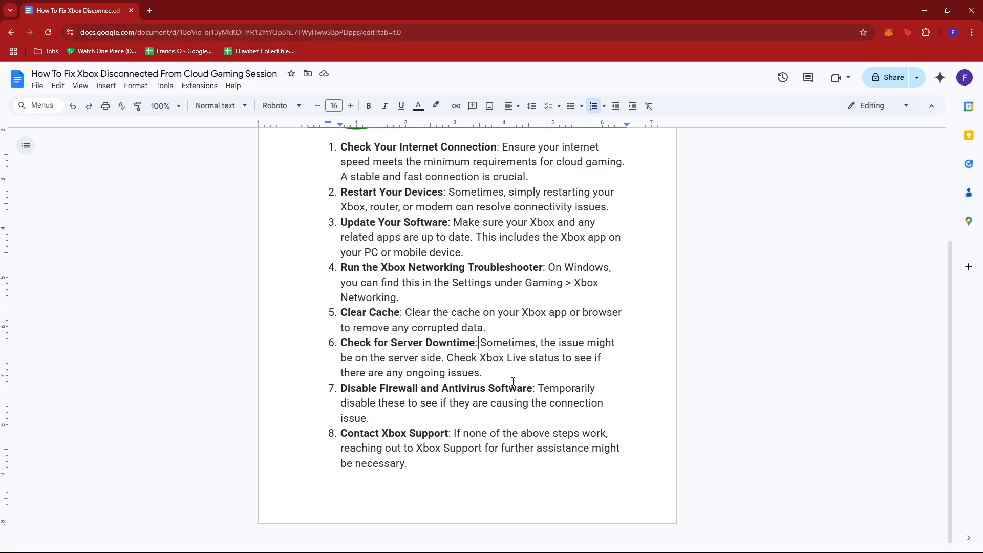
mouse_move(520, 380)
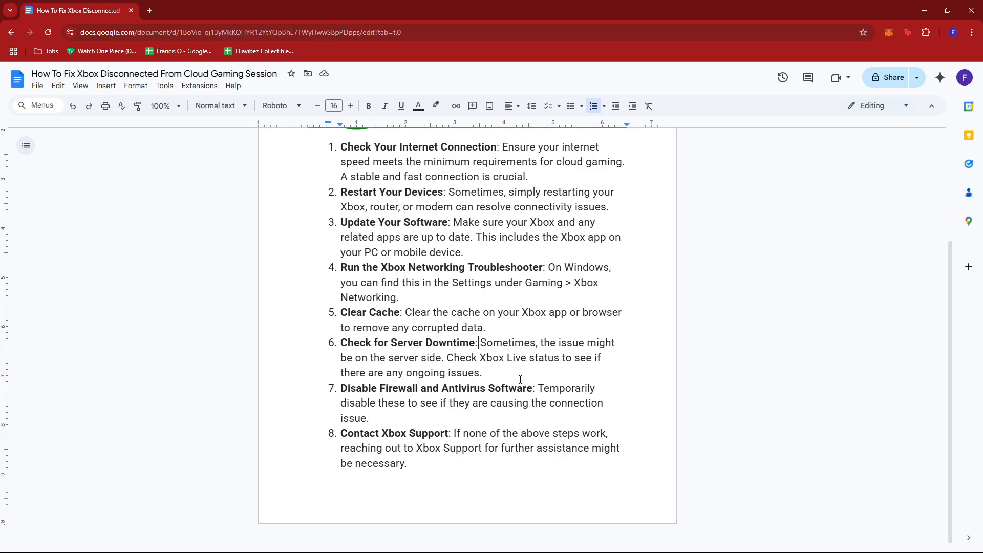
mouse_move(556, 372)
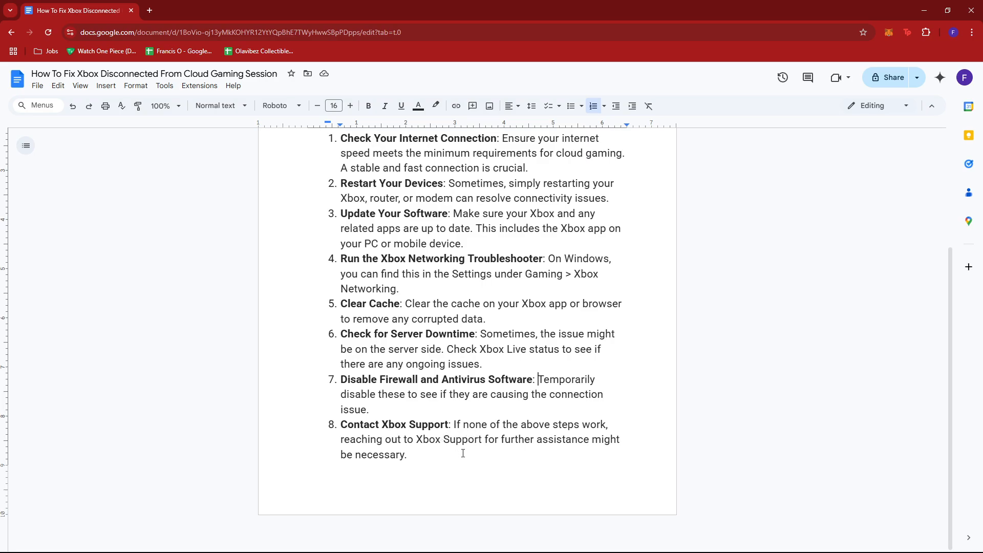
mouse_move(525, 449)
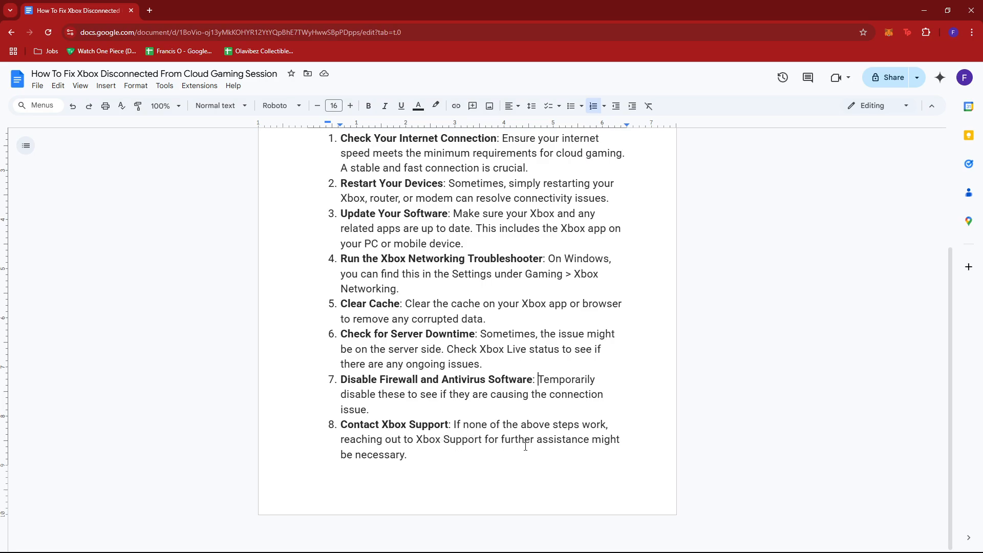